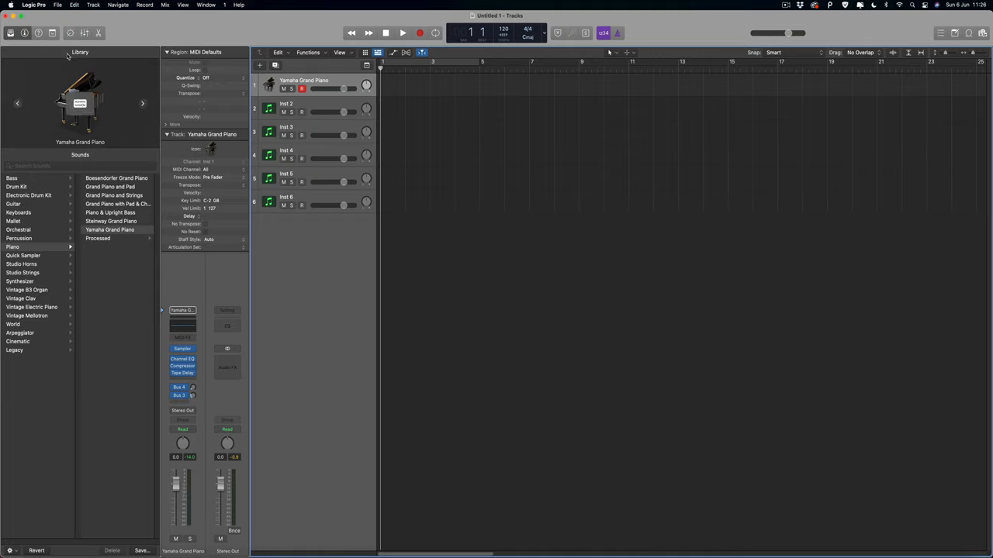
Open Control Surface Setup from the Logic Pro > Control Surfaces menu.
left_click(33, 6)
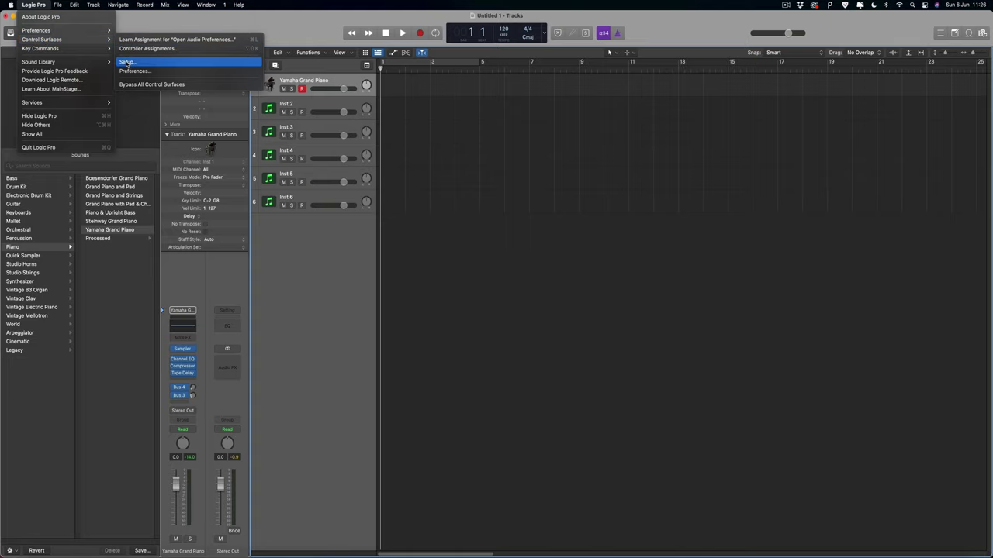
left_click(126, 61)
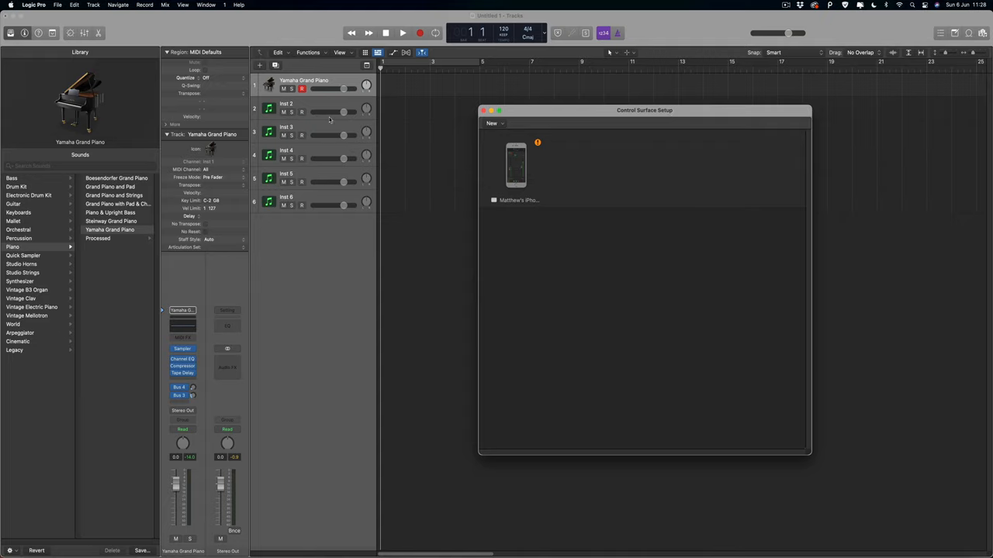
mouse_move(424, 189)
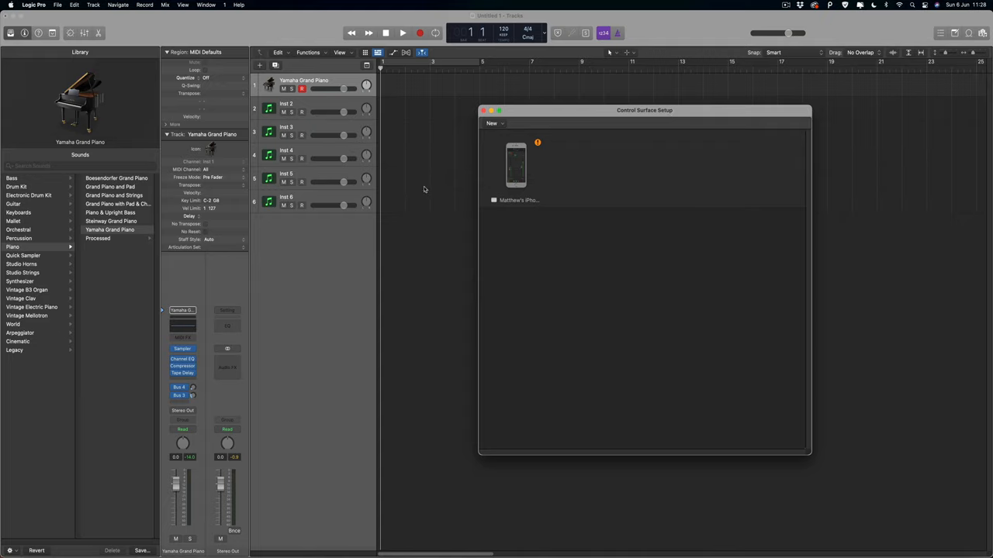
mouse_move(406, 200)
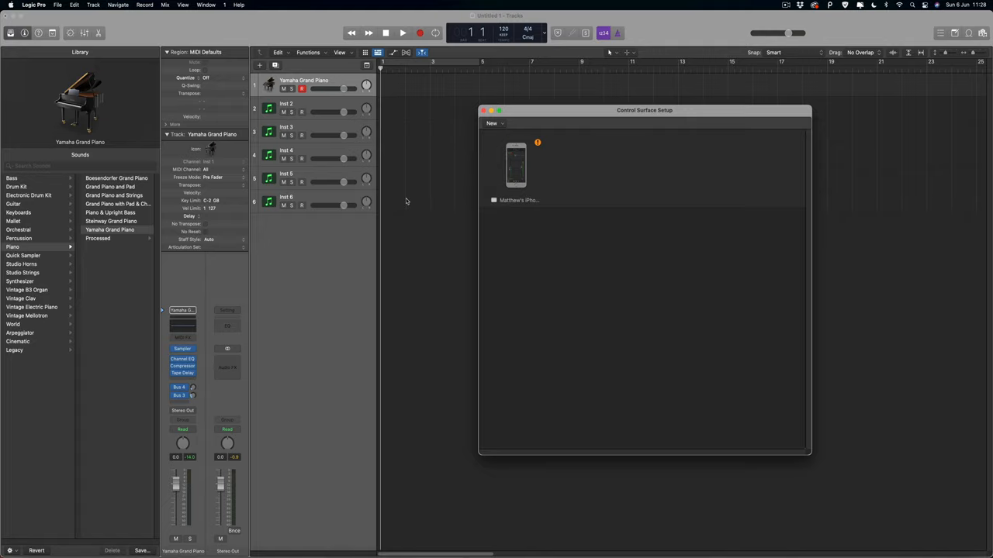
mouse_move(541, 110)
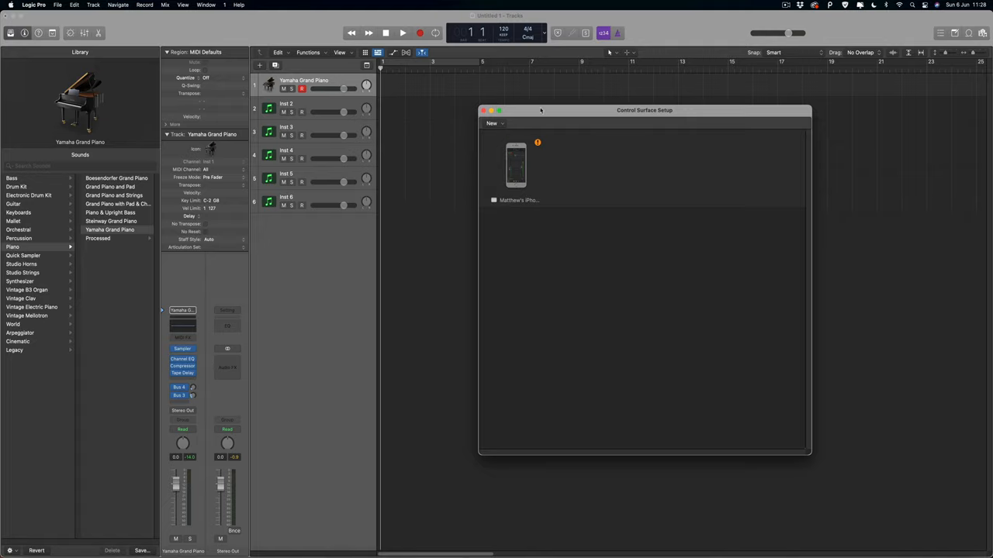
mouse_move(308, 129)
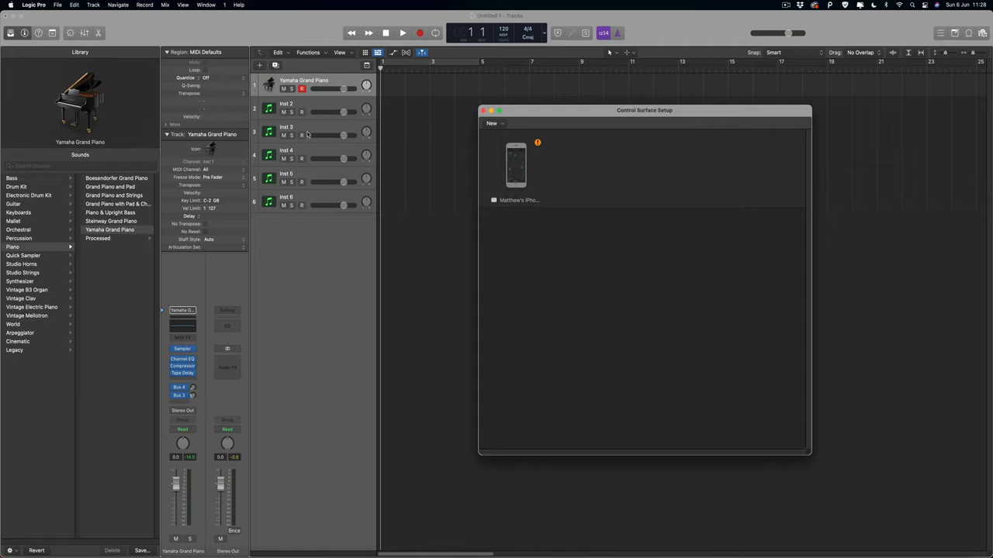
mouse_move(310, 132)
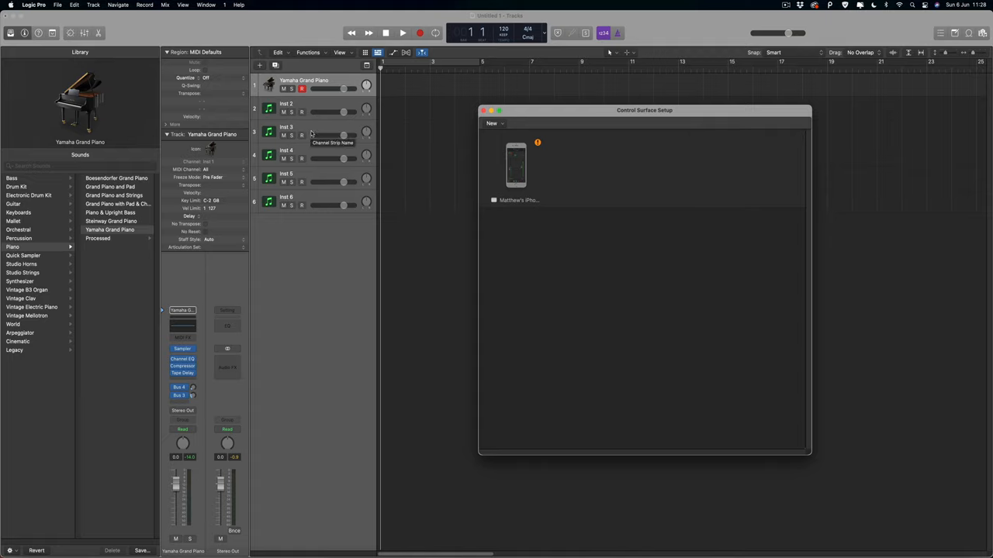
mouse_move(468, 153)
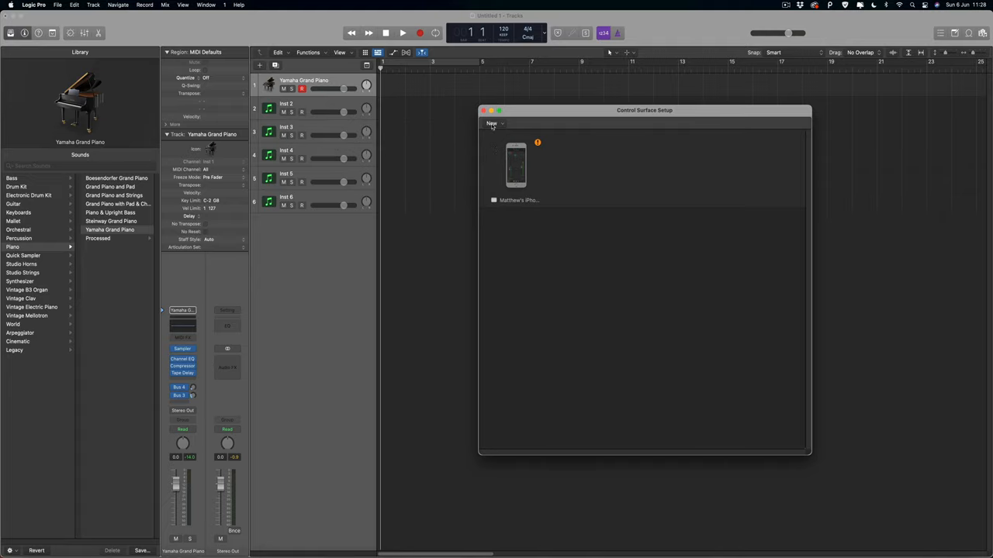
Open the New > Install model list and highlight Mackie Designs Mackie Control.
left_click(493, 124)
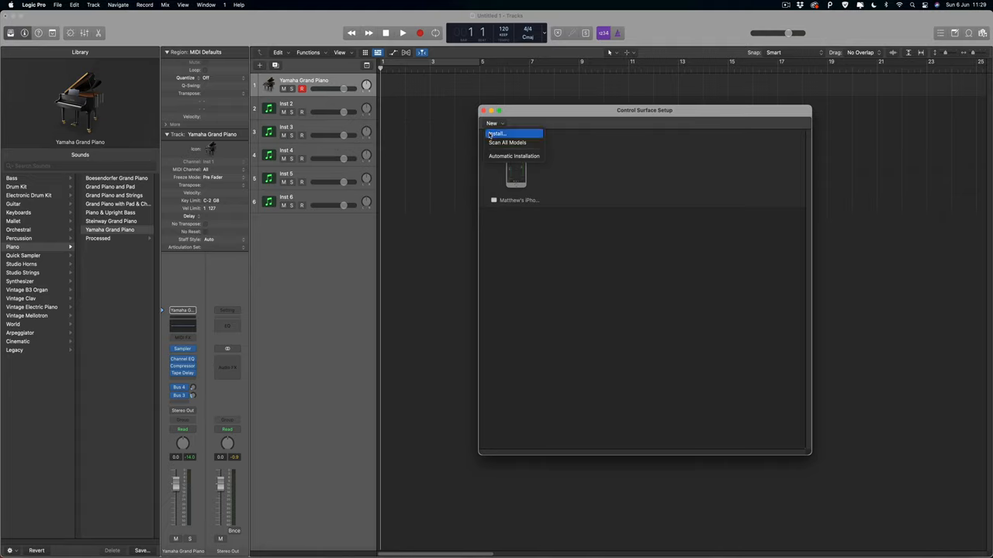
left_click(496, 134)
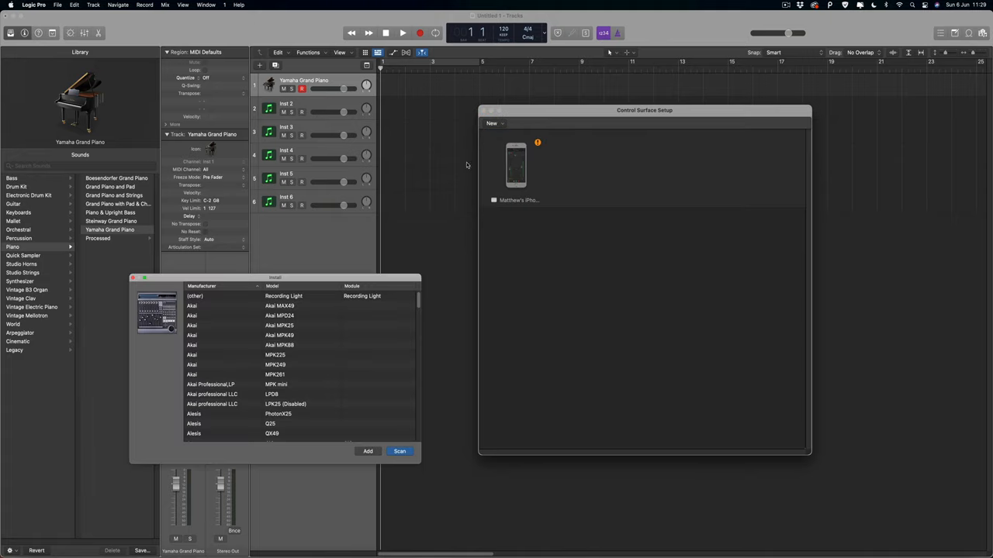
scroll("down", 3)
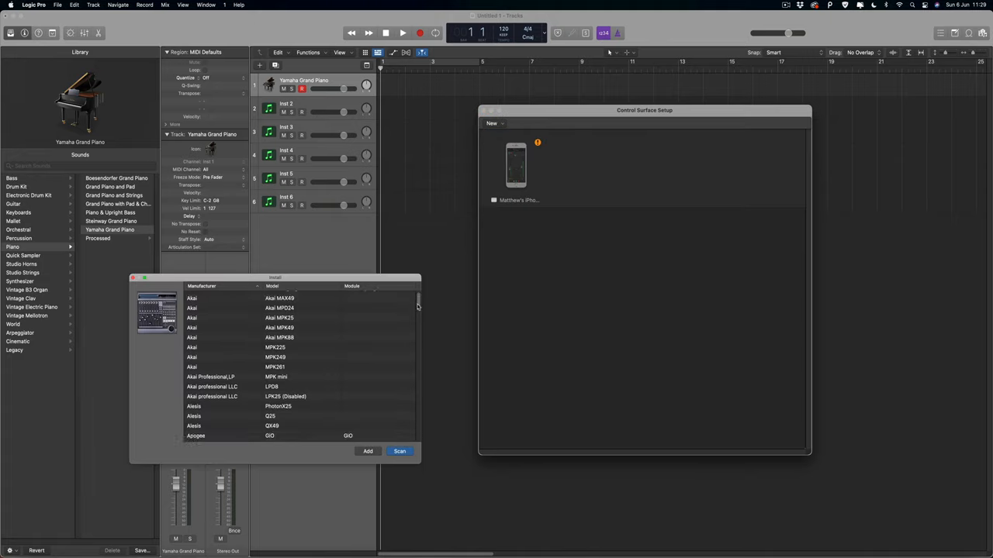
scroll("down", 3)
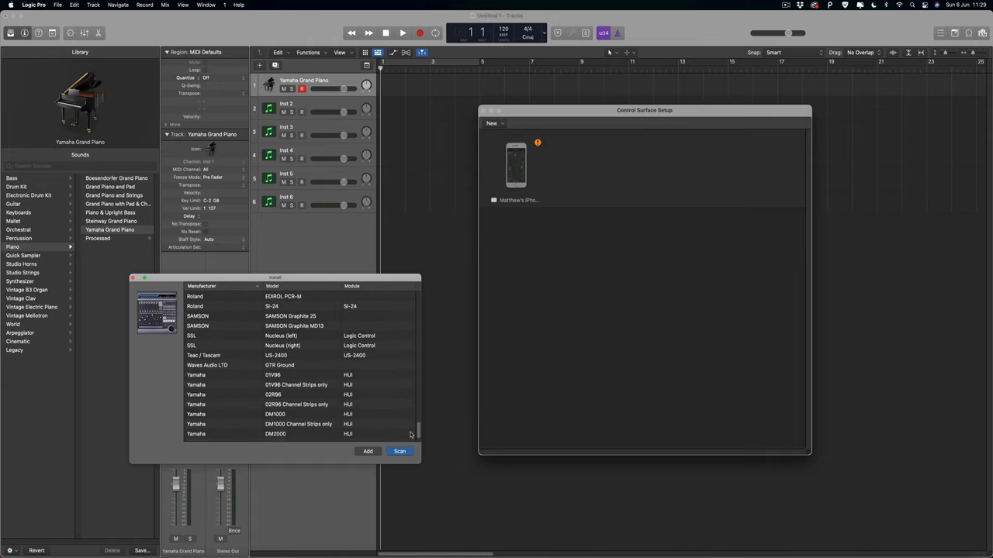
scroll("down", 3)
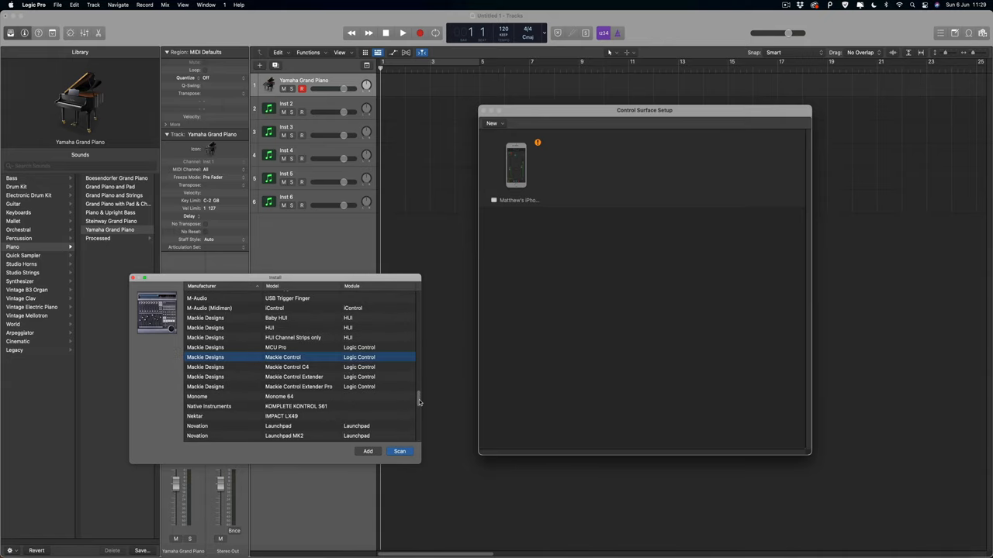
scroll("up", 3)
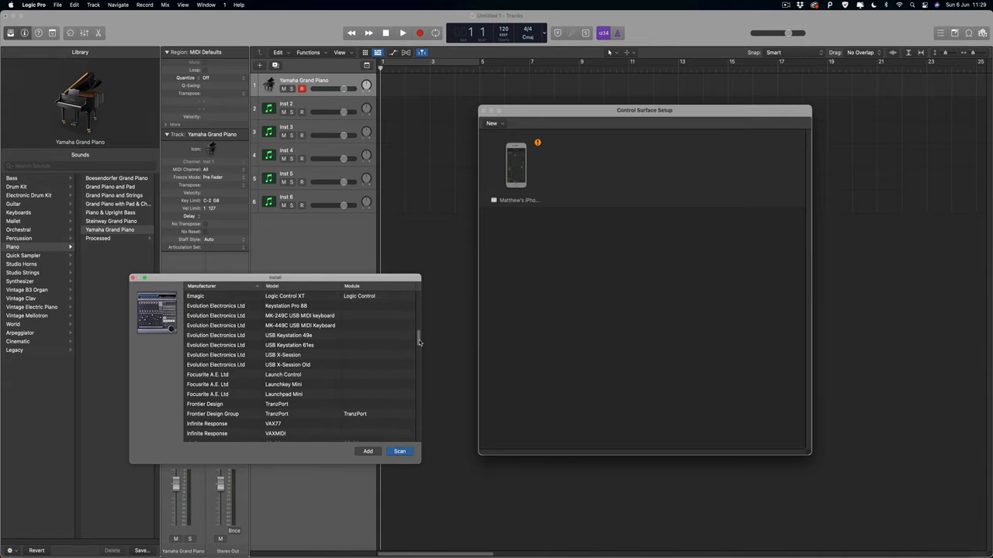
scroll("up", 3)
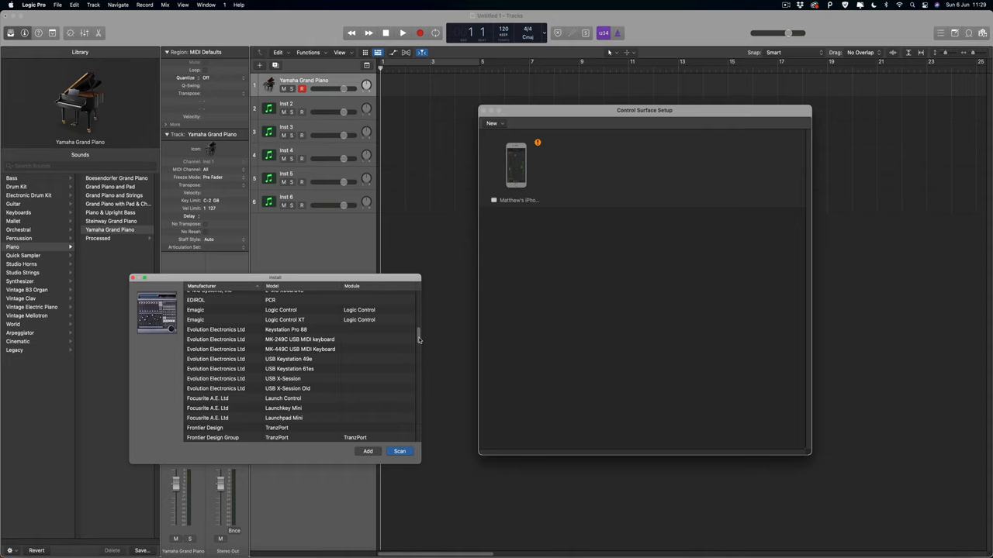
scroll("down", 3)
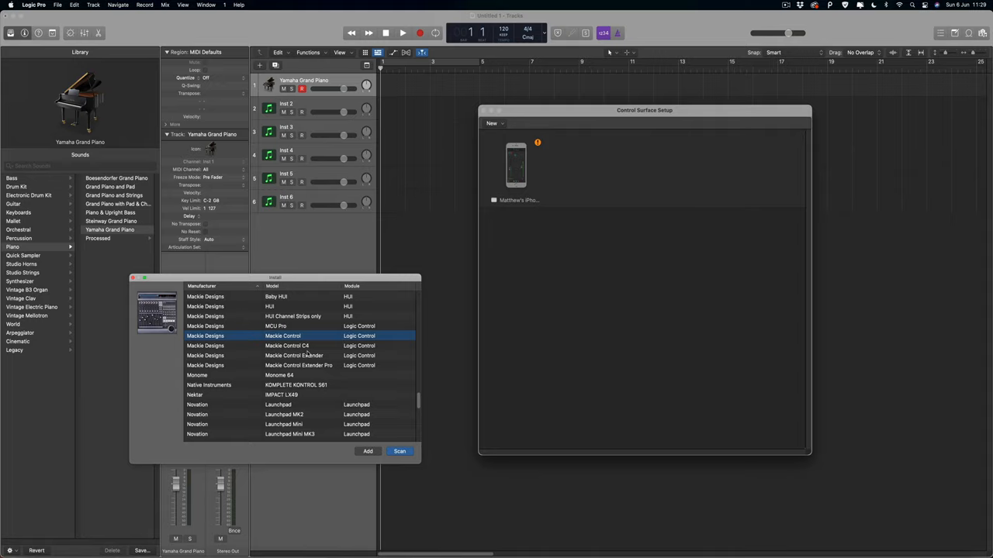
Install Mackie Control so it appears next to the iPhone in Control Surface Setup.
left_click(368, 452)
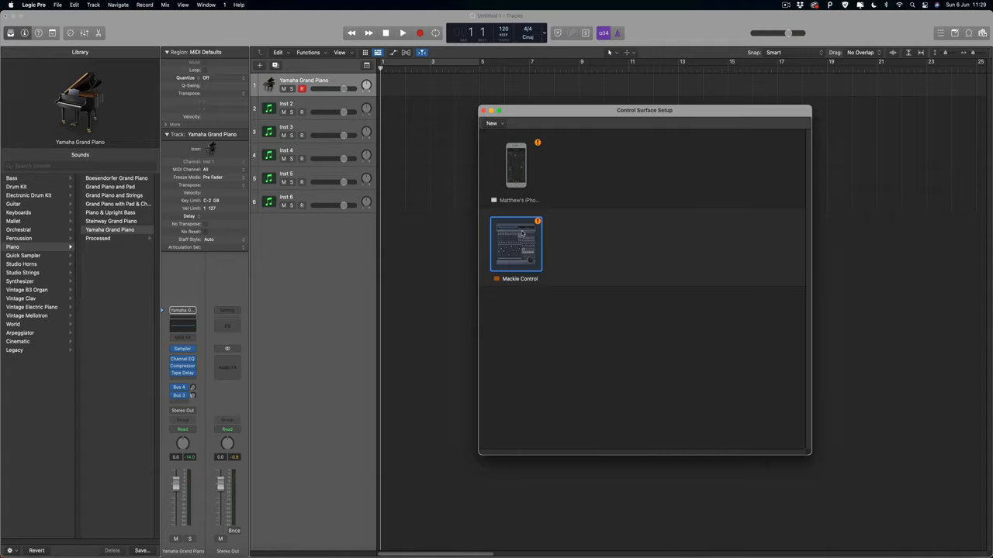
mouse_move(531, 228)
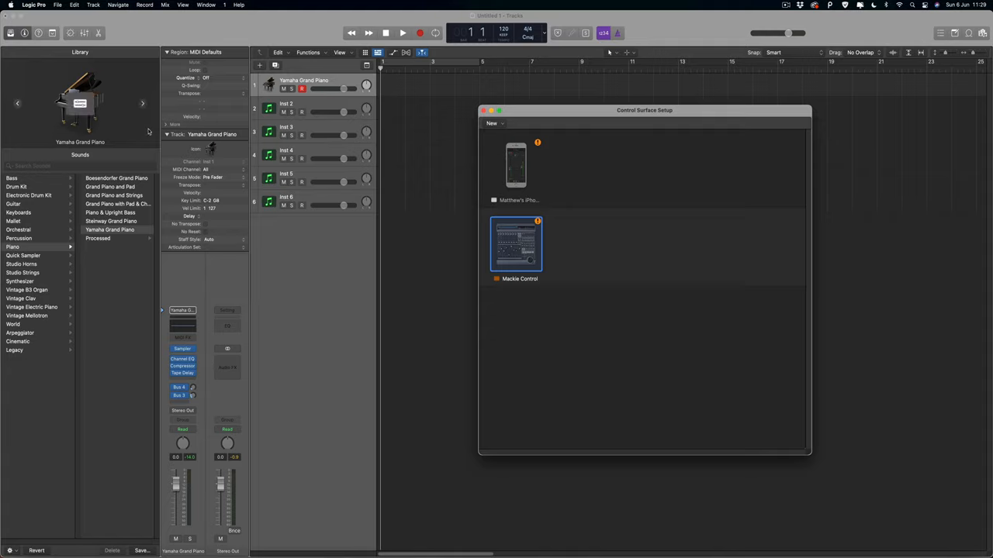
View General preferences, then close Preferences and Control Surface Setup.
left_click(34, 5)
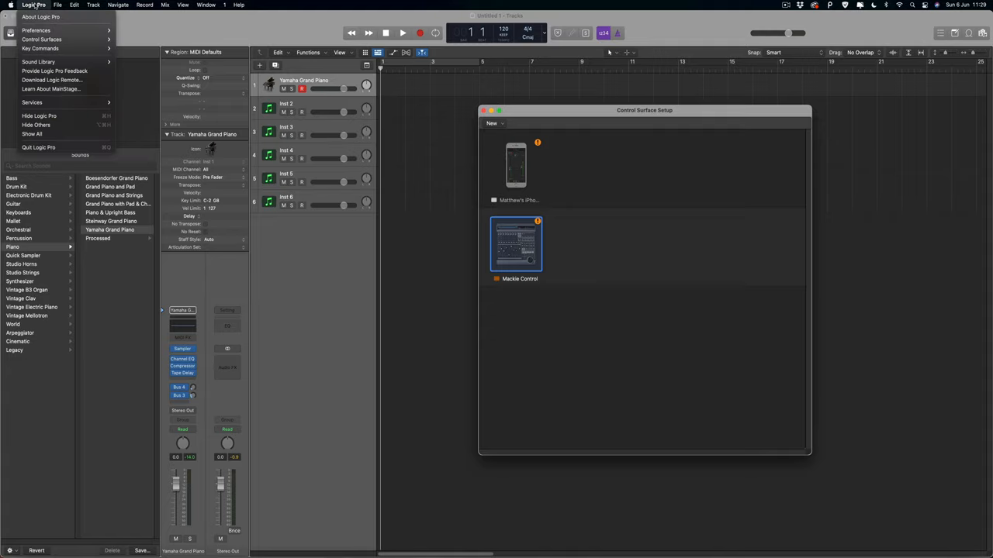
left_click(36, 29)
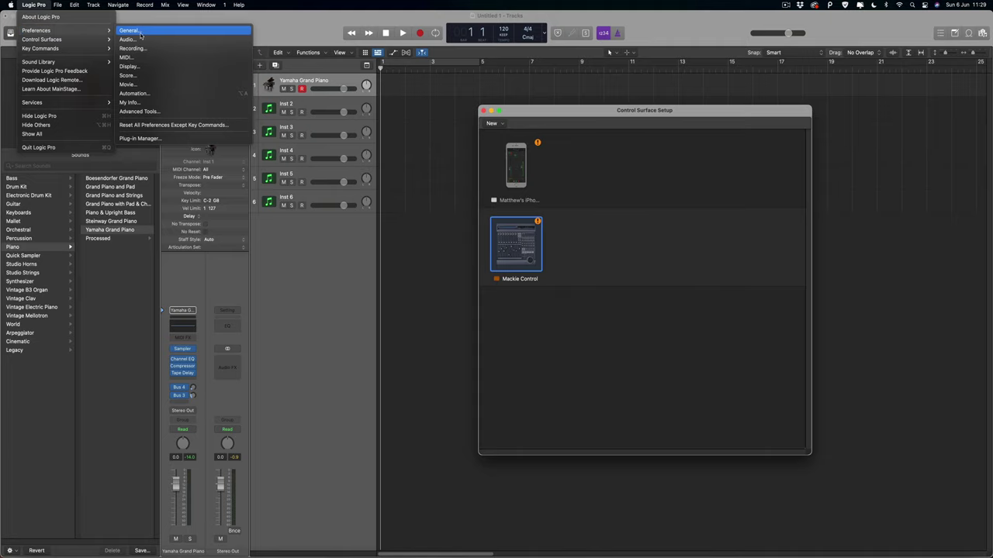
left_click(127, 39)
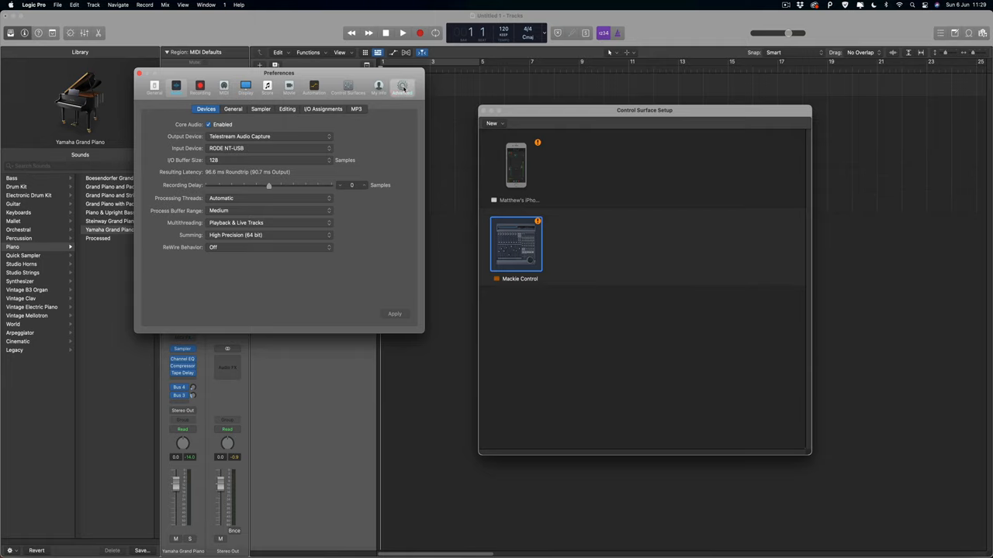
left_click(402, 85)
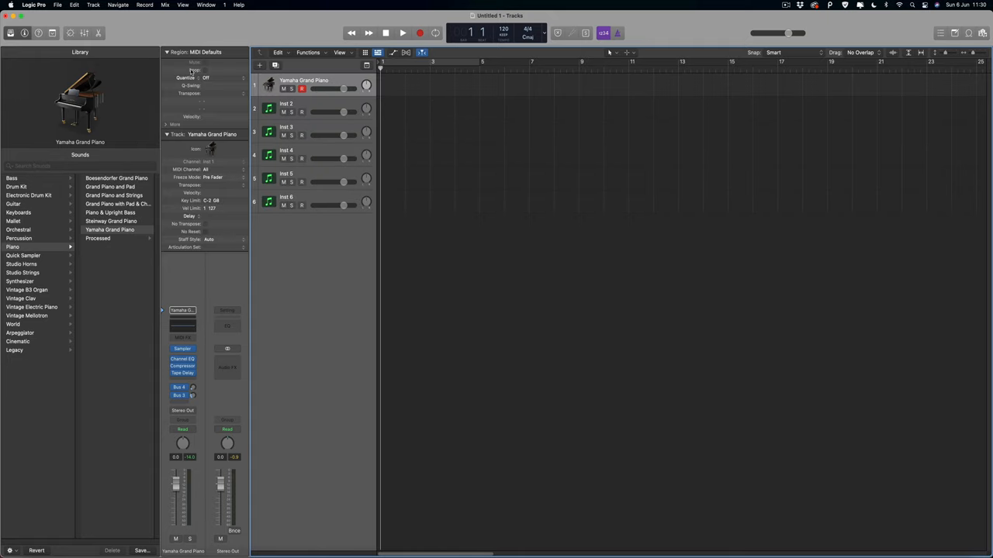
Reopen Control Surface Setup to see Mackie Control's Input Port and Output Port settings.
left_click(34, 5)
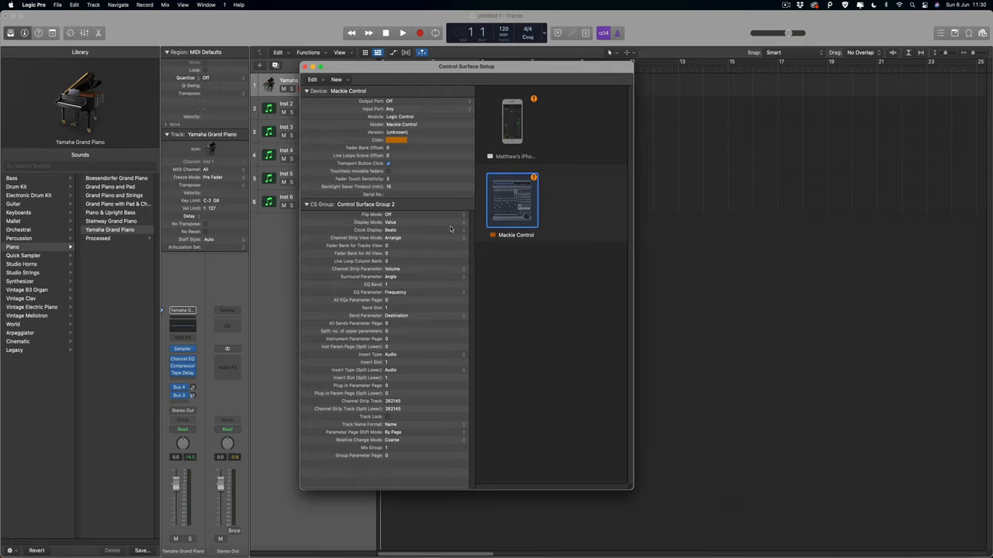
mouse_move(380, 105)
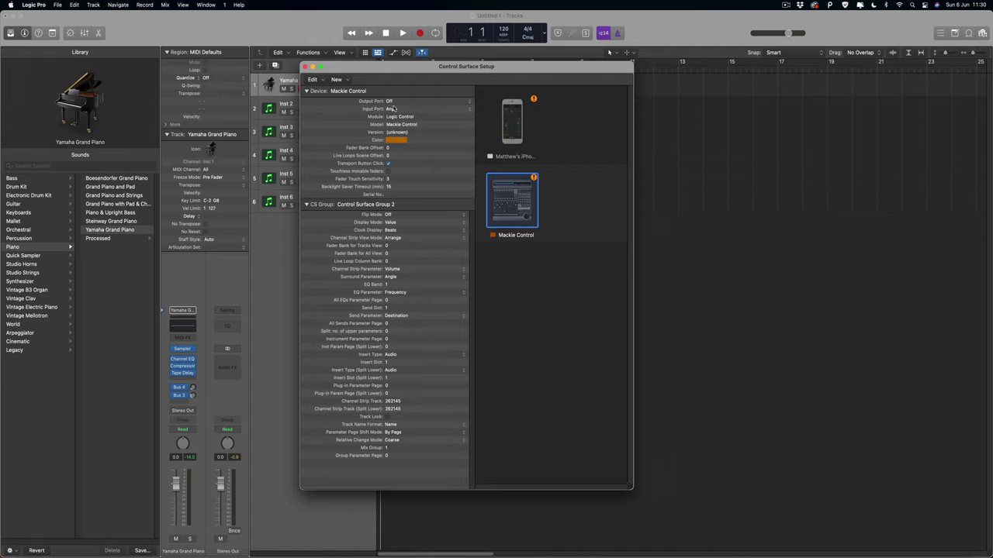
mouse_move(422, 101)
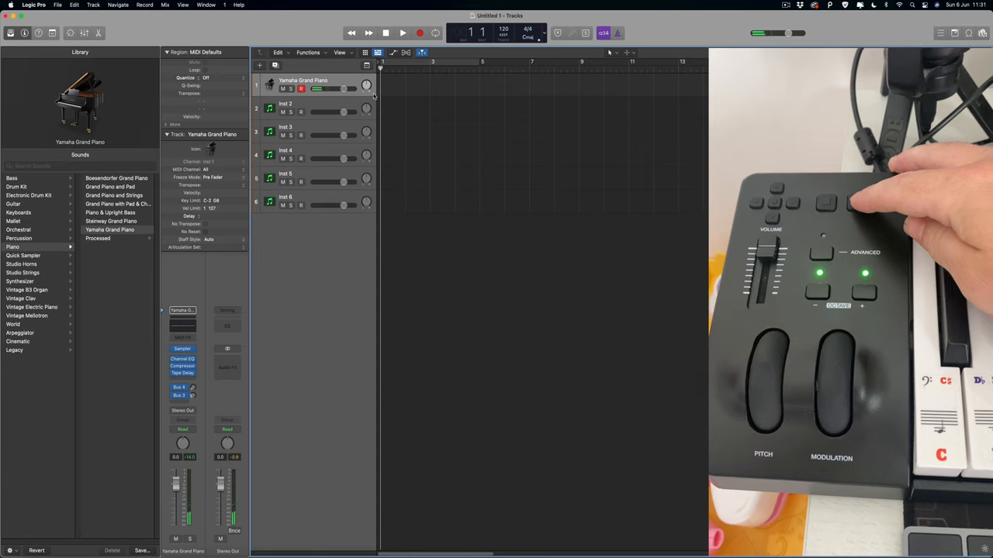
Close the setup window and move track selection from Yamaha Grand Piano to Inst 3, then Inst 2.
left_click(402, 32)
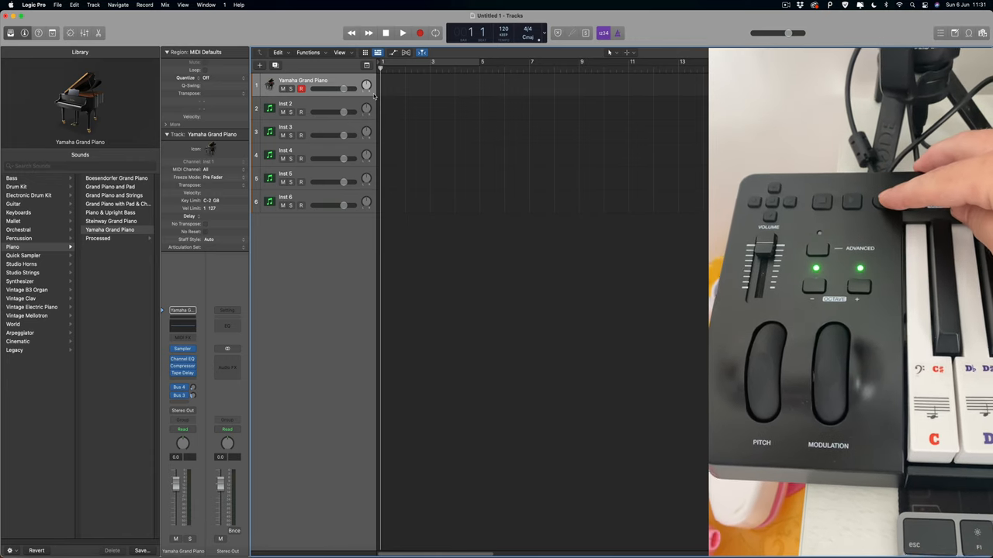
left_click(402, 33)
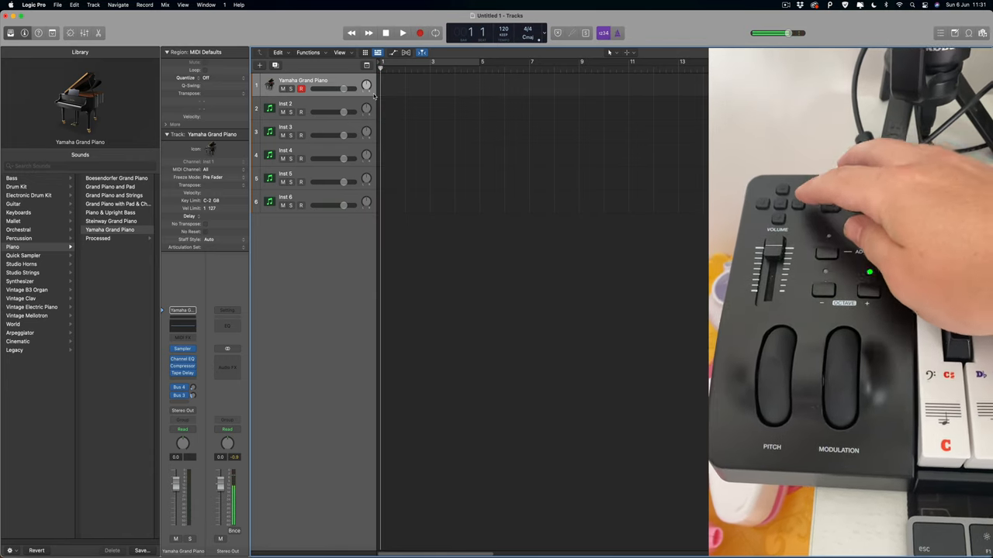
left_click(285, 132)
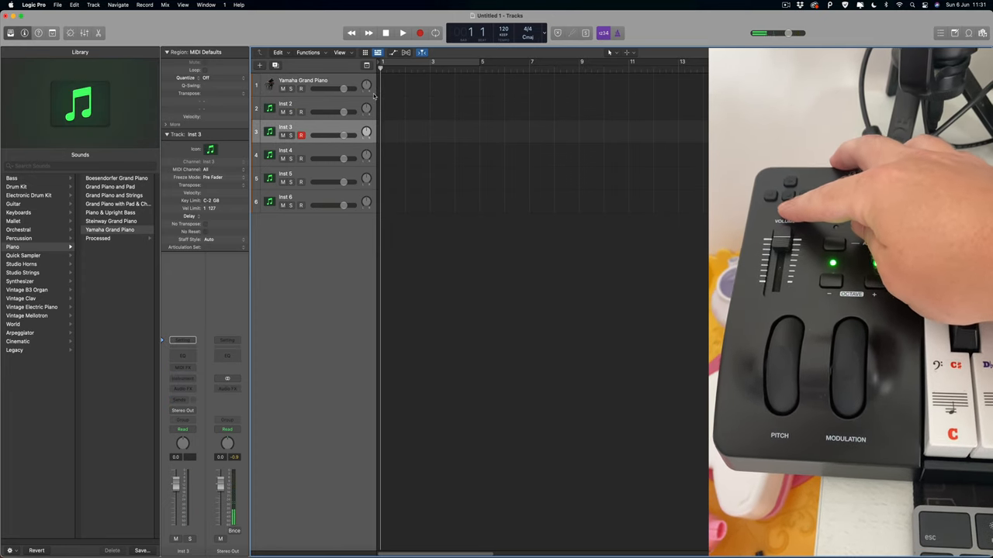
left_click(285, 107)
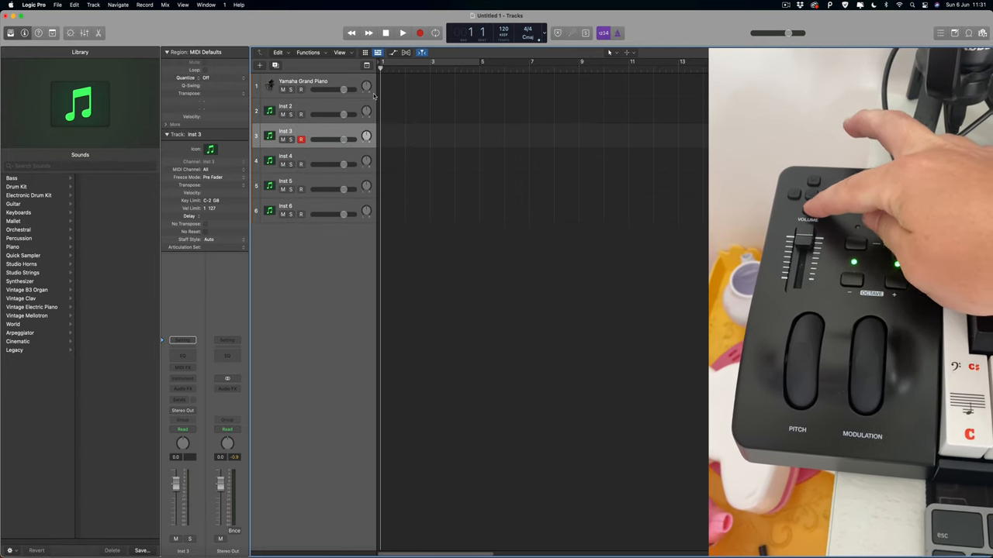
left_click(310, 110)
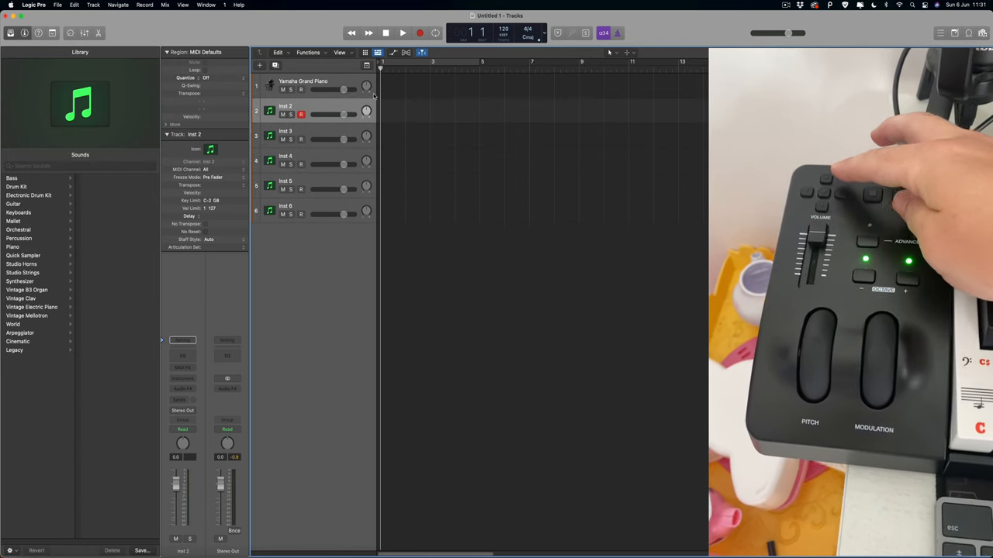